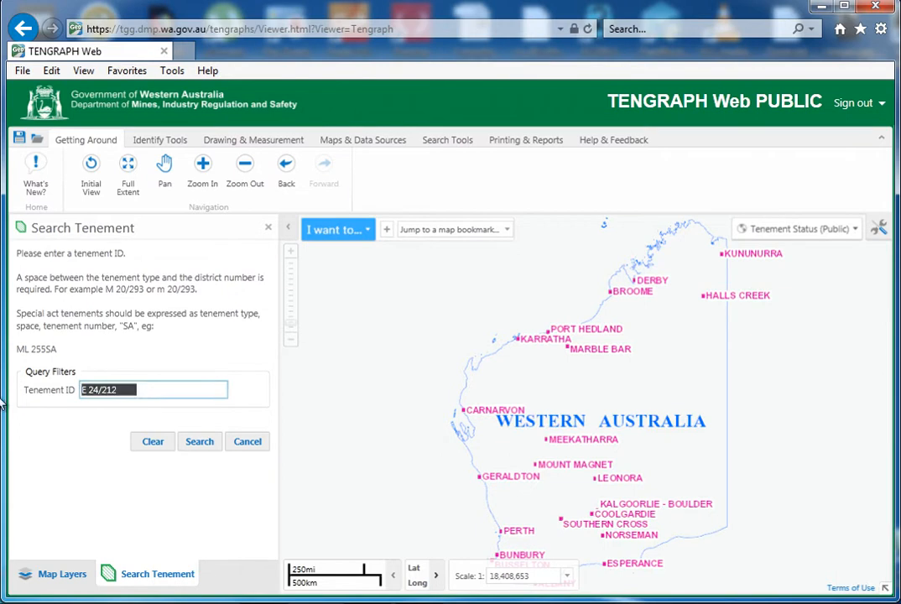
Enter tenement ID E 24/212 in the search form, chosen from the suggestion list.
{"action": "type", "text": "E"}
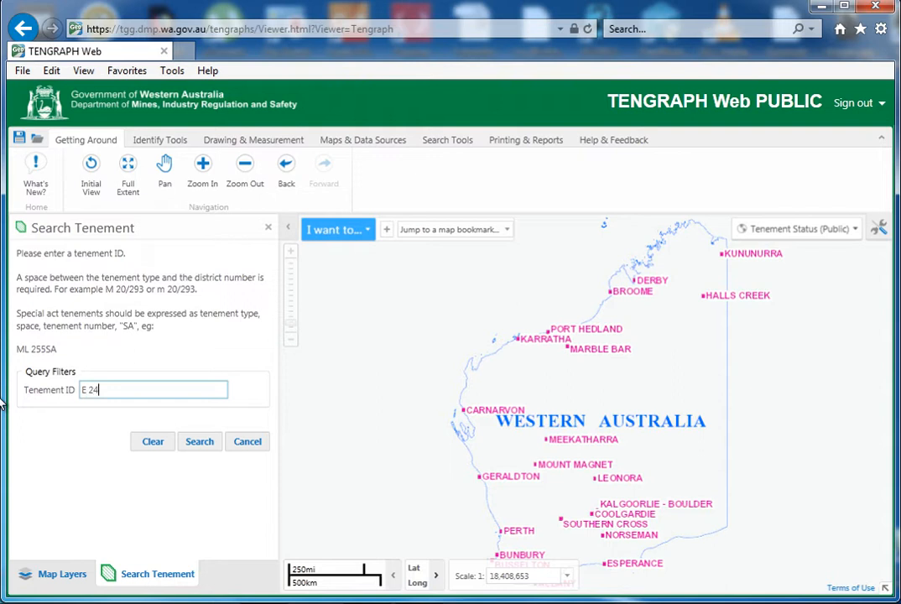
{"action": "type", "text": "/21"}
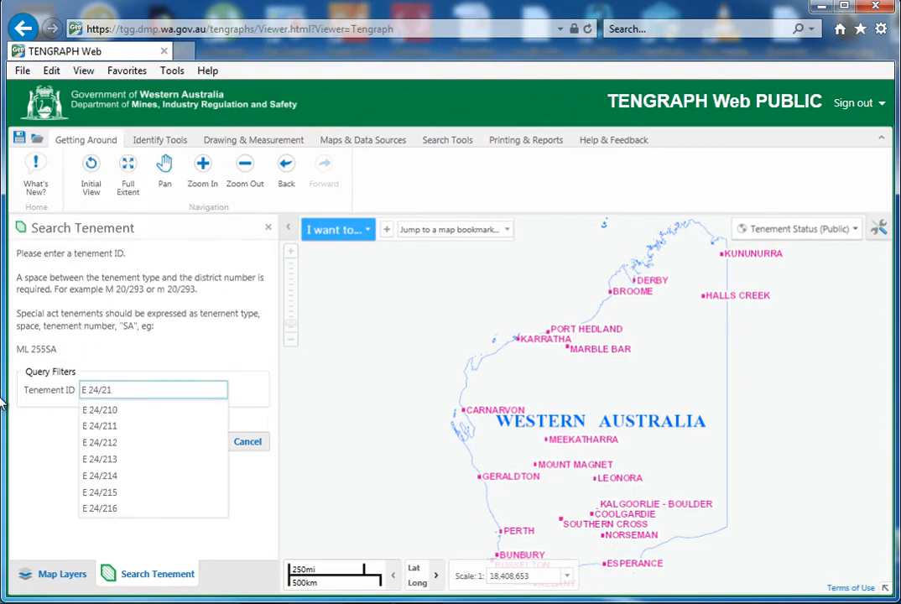
{"action": "mouse_move", "coordinate": [230, 332]}
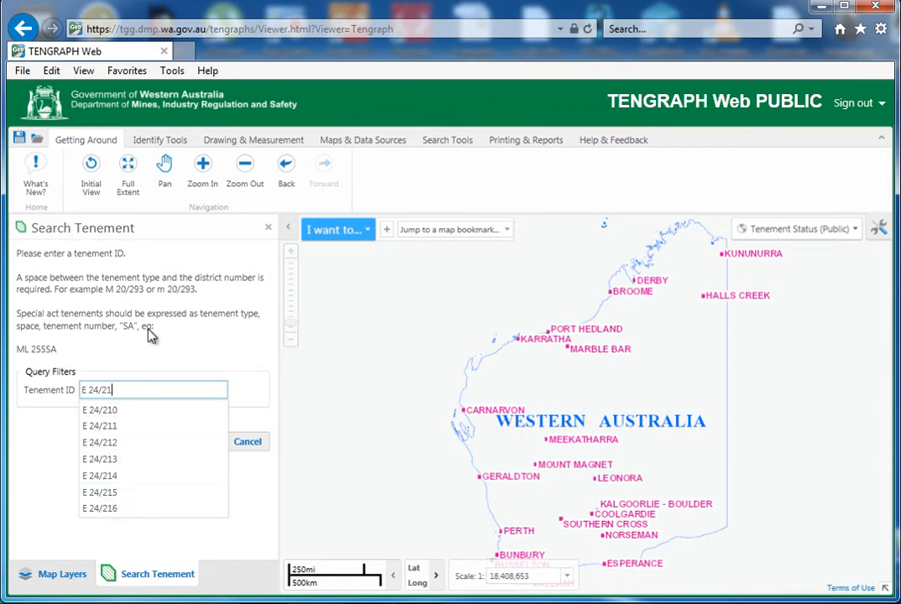
{"action": "mouse_move", "coordinate": [99, 442]}
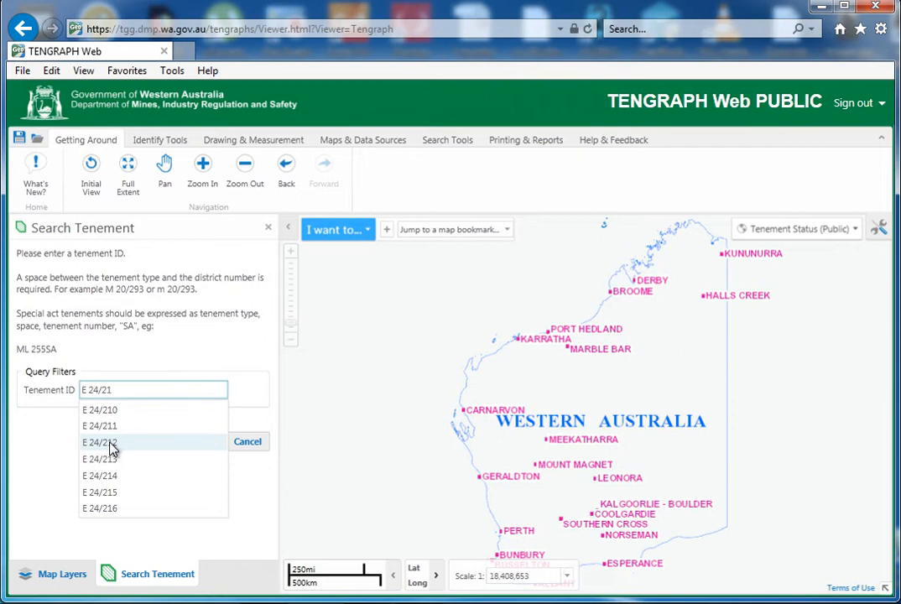
{"action": "left_click", "coordinate": [99, 442]}
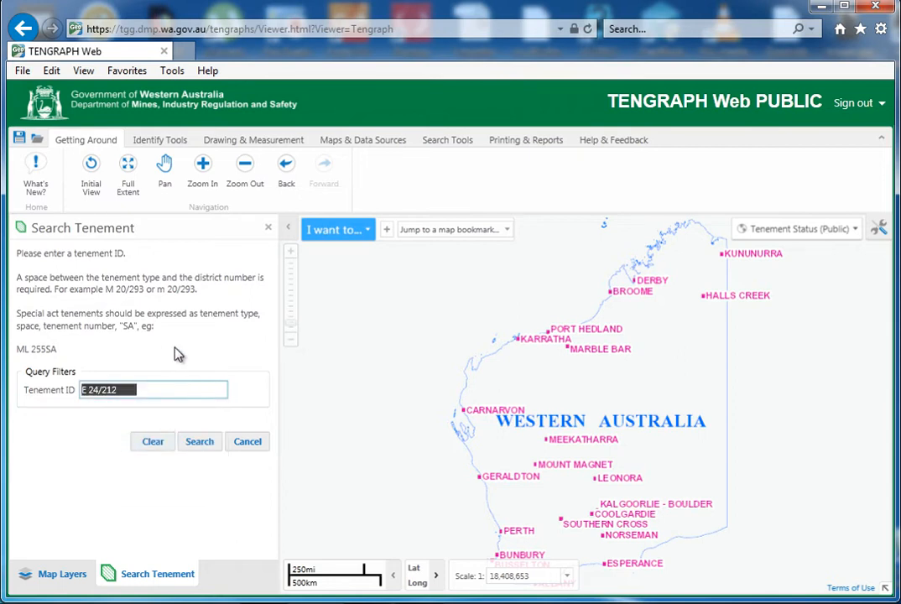
{"action": "left_click", "coordinate": [126, 389]}
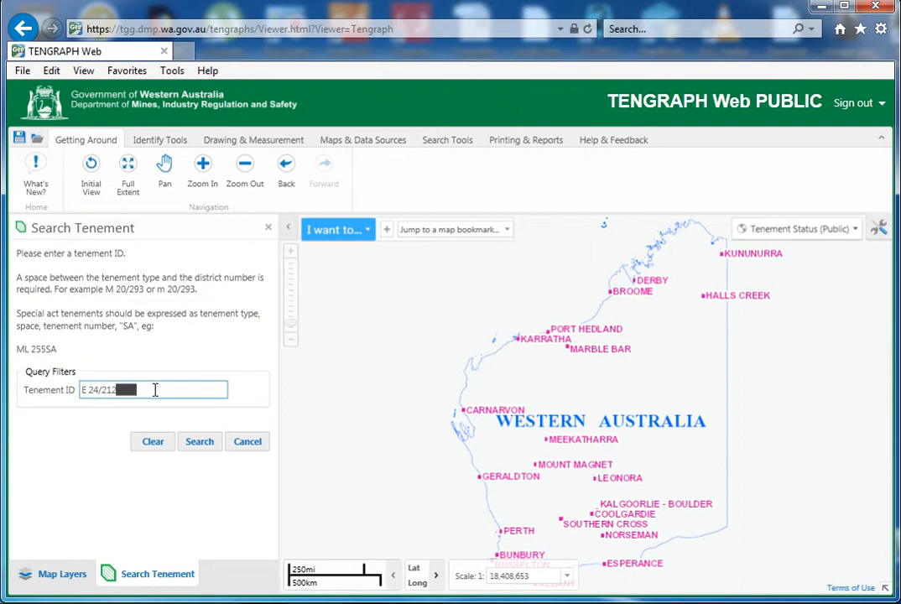
{"action": "key", "text": "Backspace"}
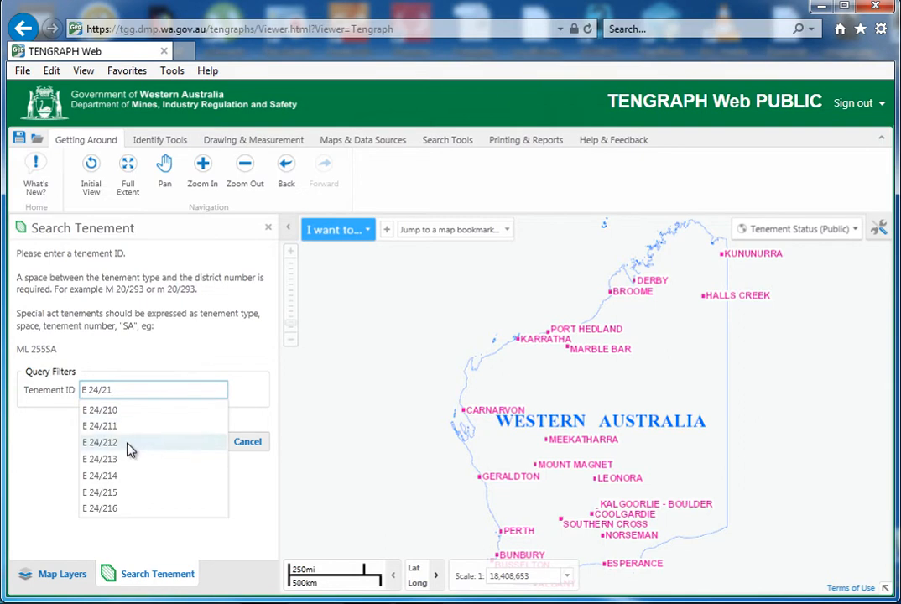
{"action": "left_click", "coordinate": [100, 442]}
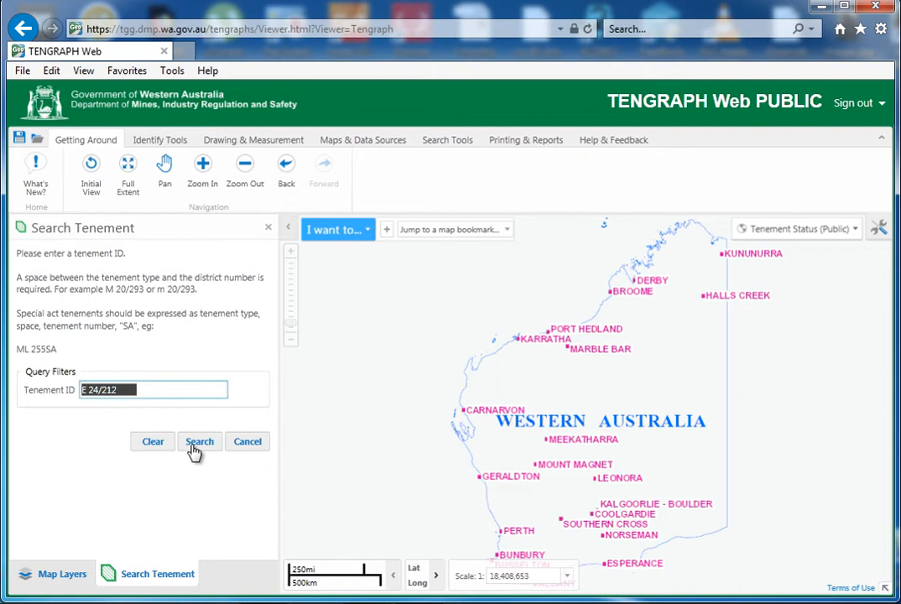
Run the tenement search for E 24/212 so the map zooms to it.
{"action": "left_click", "coordinate": [200, 441]}
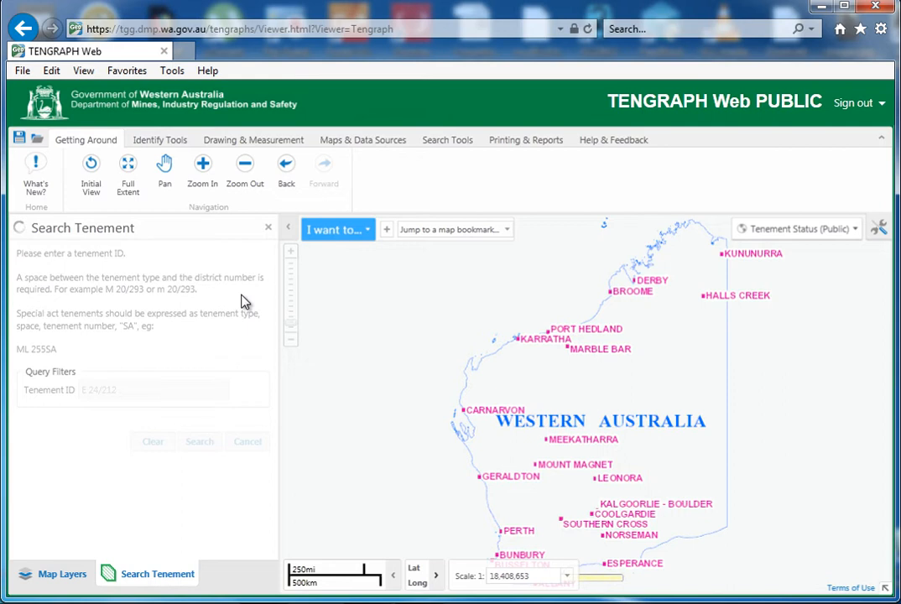
{"action": "left_click", "coordinate": [199, 441]}
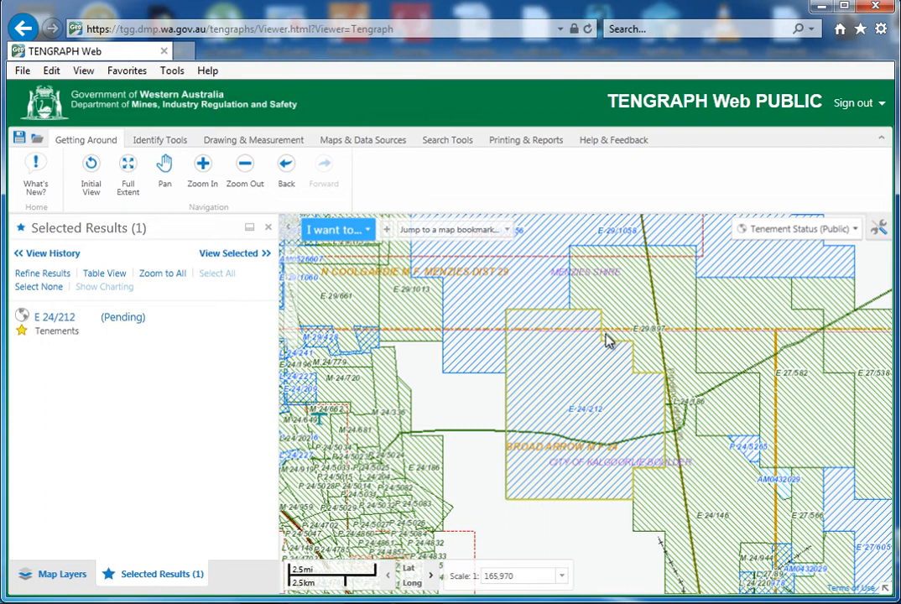
{"action": "mouse_move", "coordinate": [513, 328]}
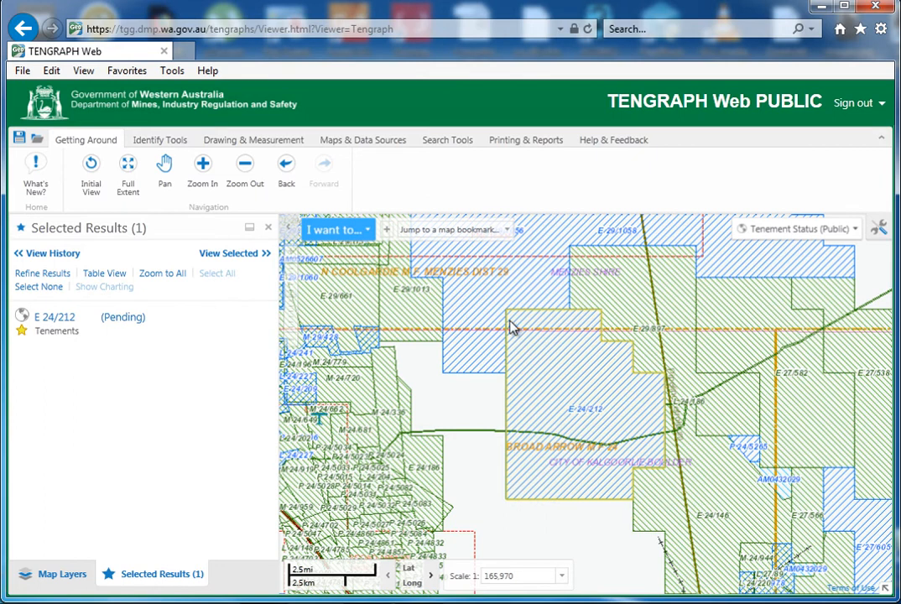
{"action": "left_click", "coordinate": [55, 316]}
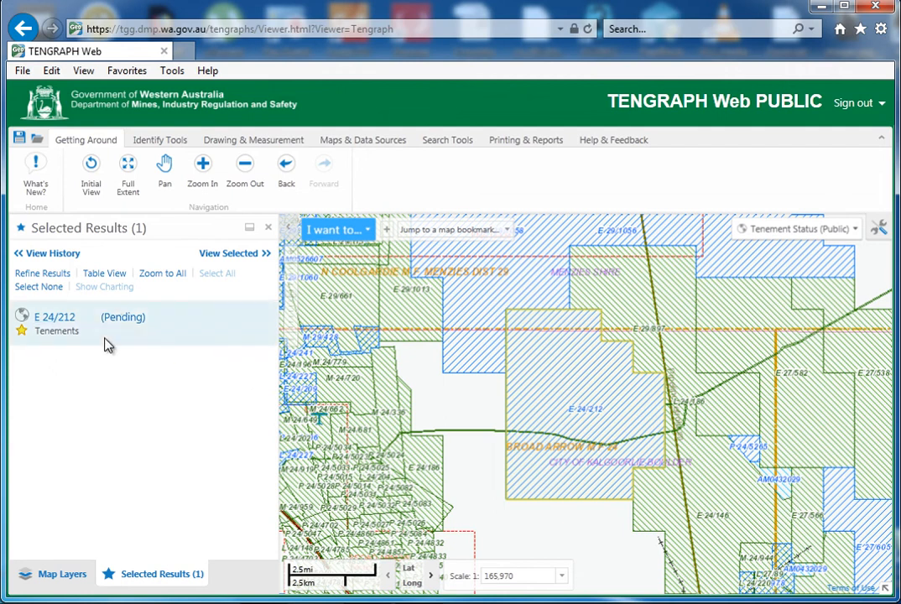
{"action": "left_click", "coordinate": [335, 229]}
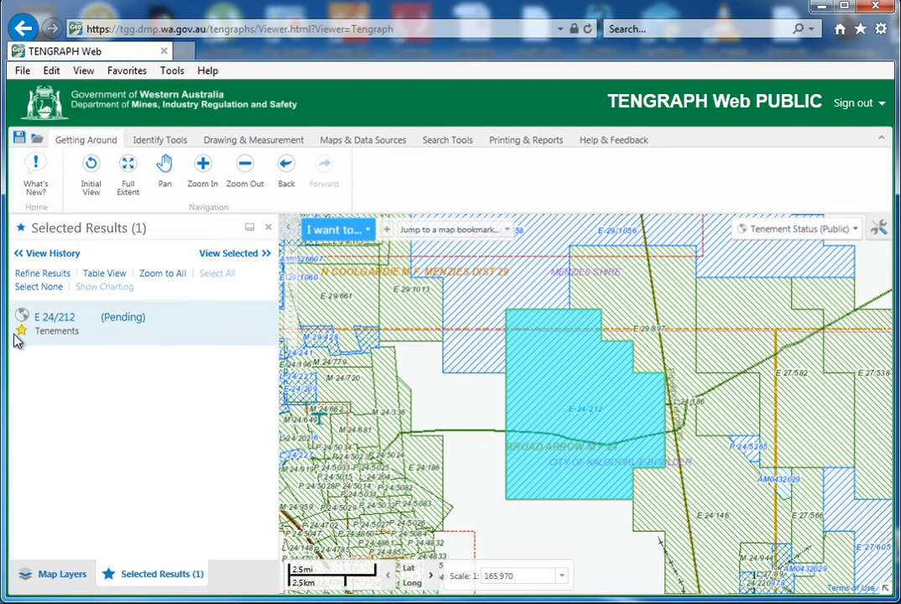
{"action": "mouse_move", "coordinate": [21, 333]}
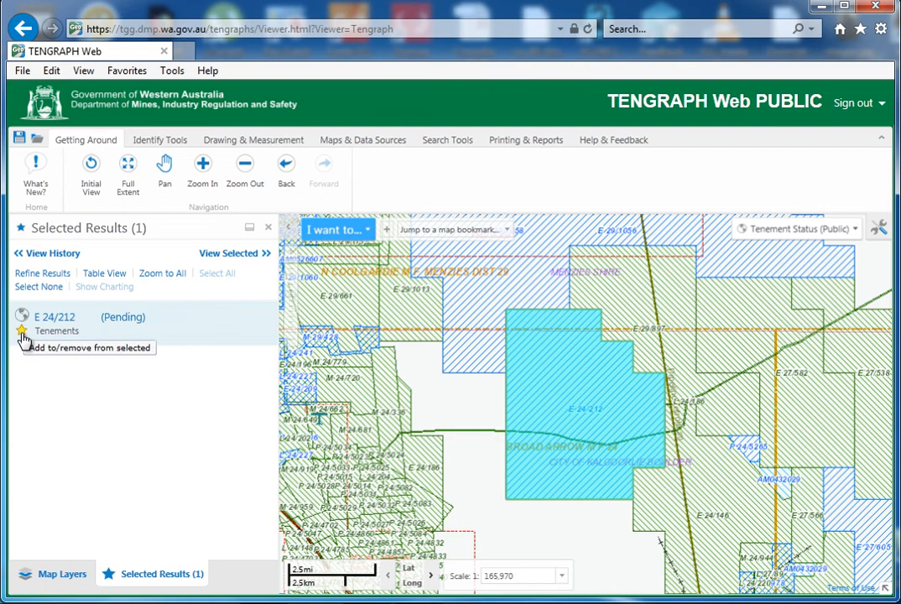
{"action": "left_click", "coordinate": [54, 323]}
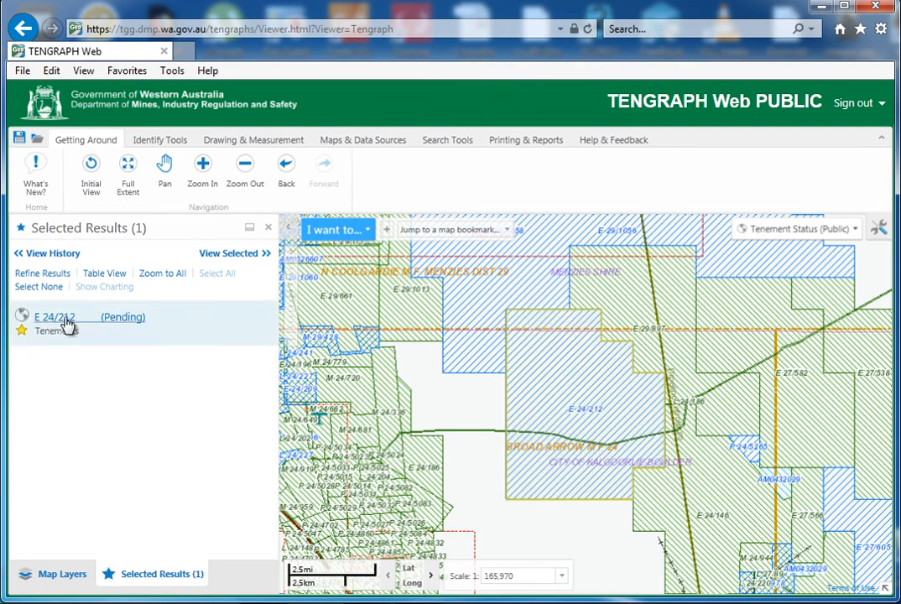
{"action": "mouse_move", "coordinate": [167, 415]}
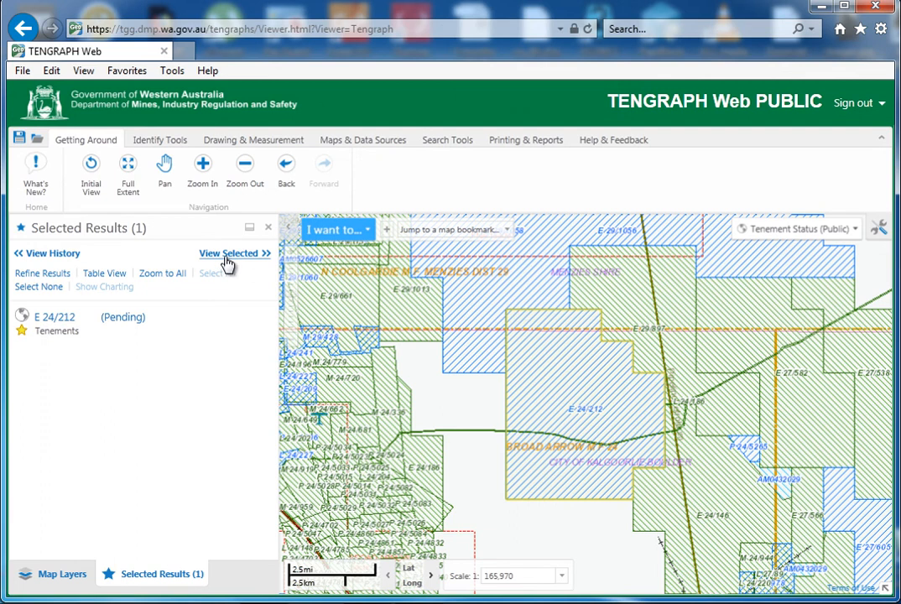
View the selected E 24/212 tenement and export it to CSV and shapefile.
{"action": "left_click", "coordinate": [231, 253]}
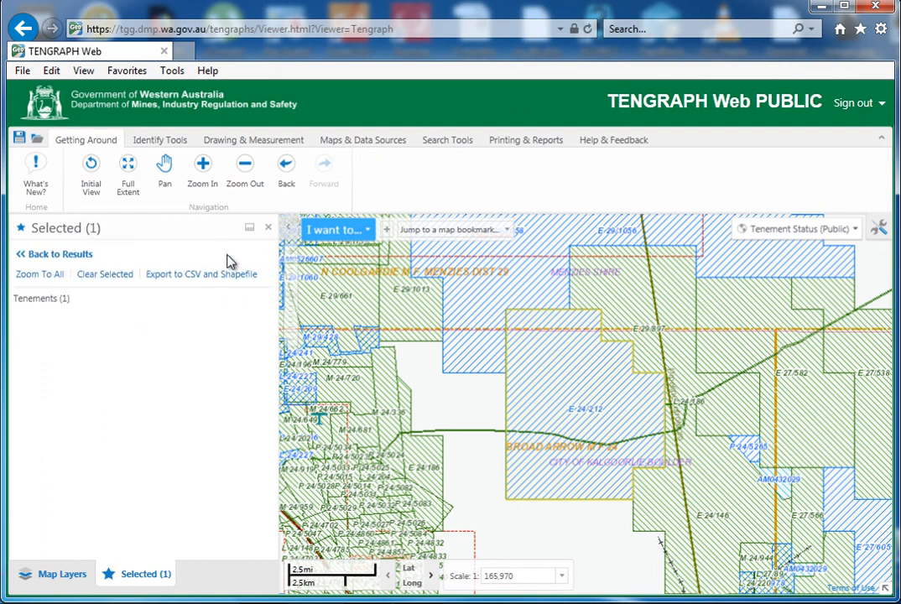
{"action": "left_click", "coordinate": [202, 274]}
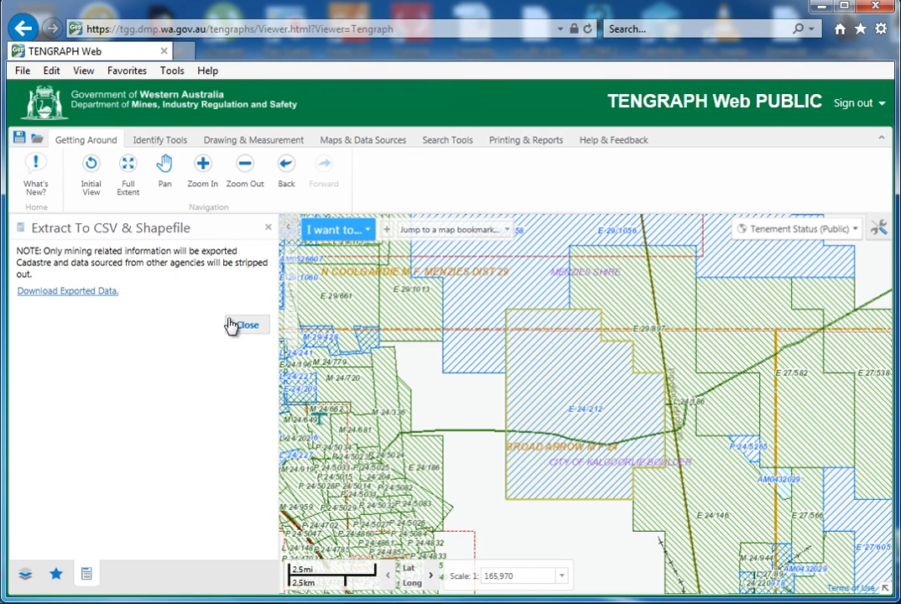
Close the export results, clear all selected features, and show the map layers list.
{"action": "left_click", "coordinate": [246, 325]}
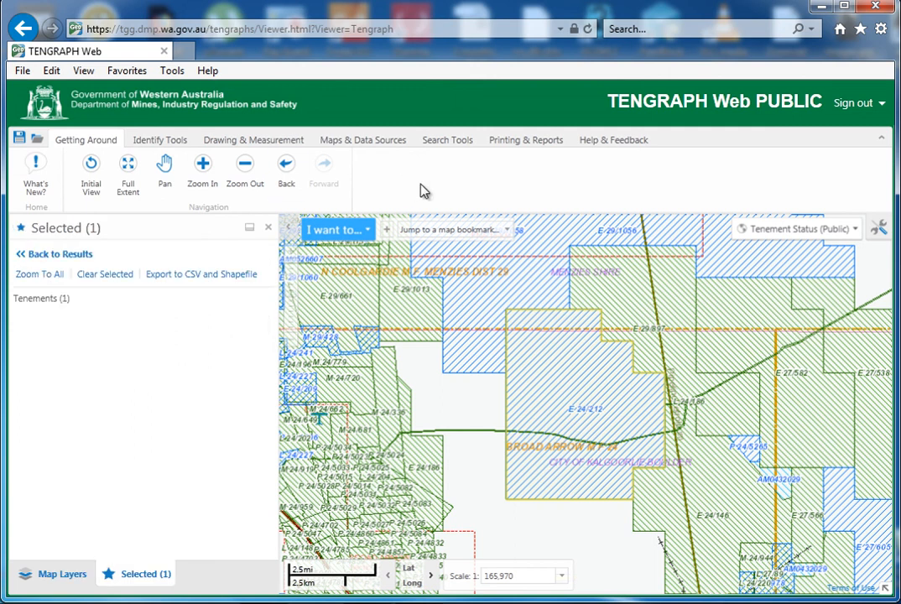
{"action": "left_click", "coordinate": [105, 275]}
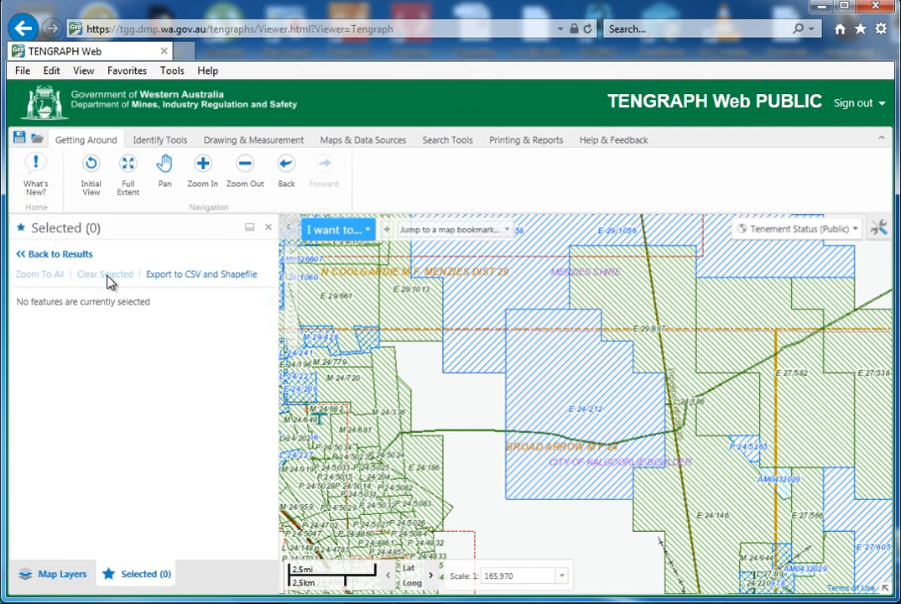
{"action": "left_click", "coordinate": [52, 574]}
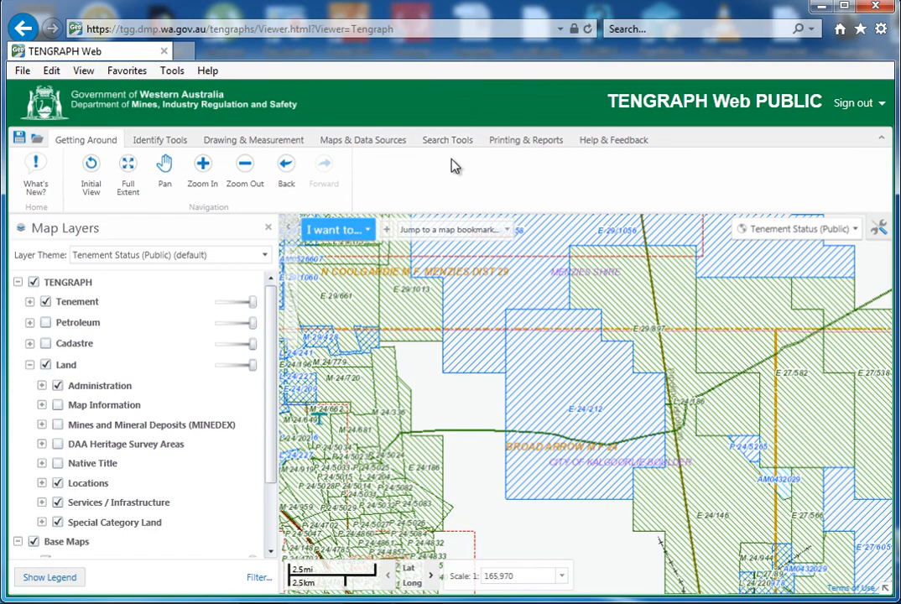
{"action": "mouse_move", "coordinate": [455, 174]}
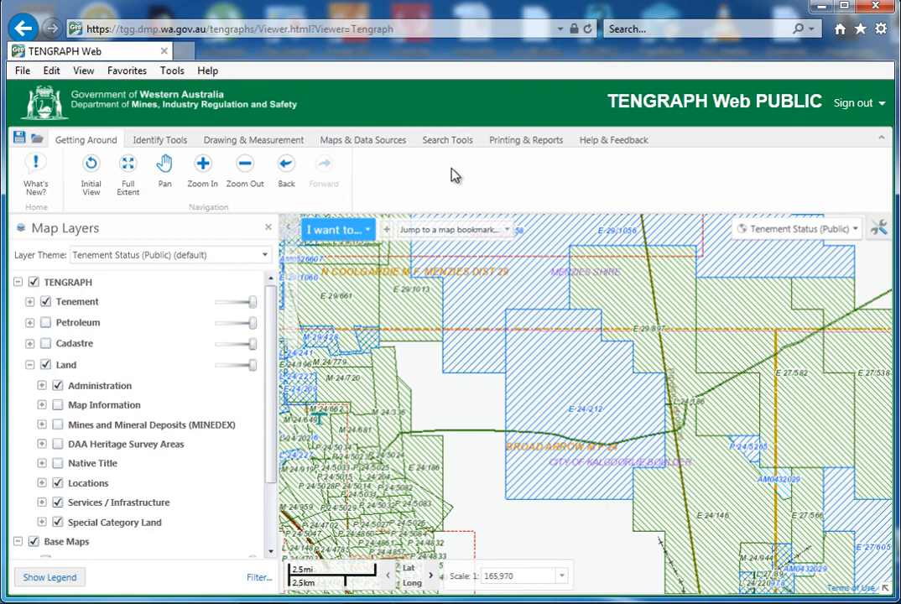